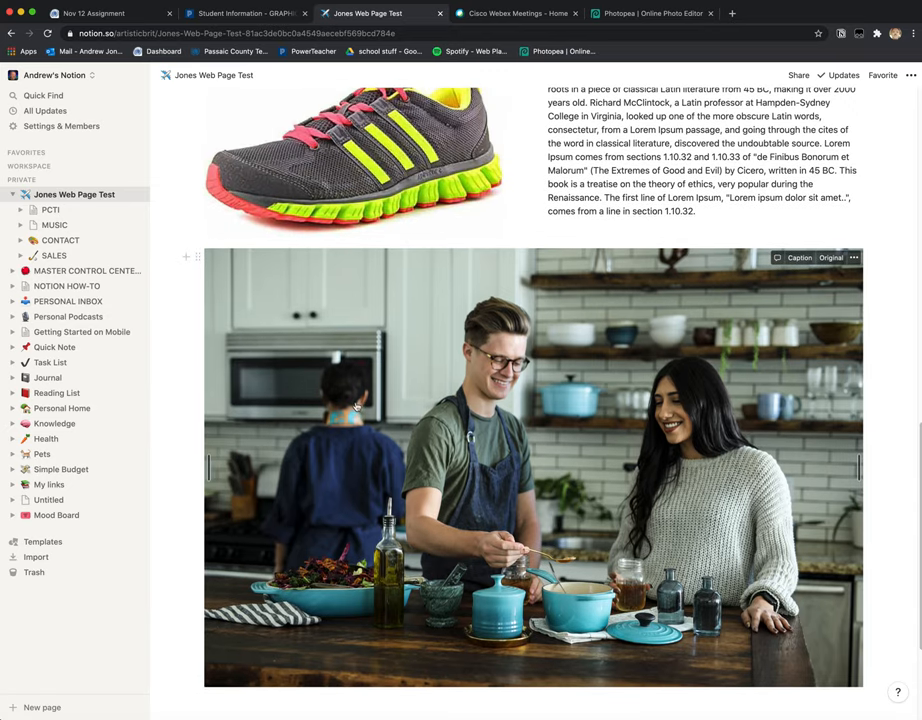
{"action": "mouse_move", "coordinate": [510, 496]}
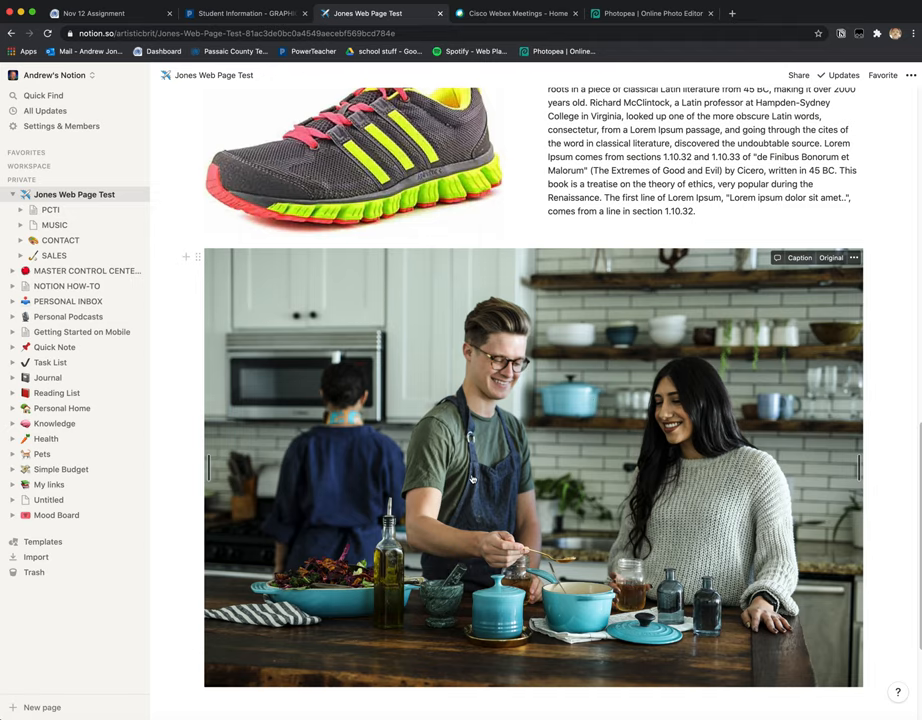
Resize the kitchen photo to 540 px wide via Image Size, keeping proportions
{"action": "scroll", "scroll_direction": "up", "scroll_amount": 3}
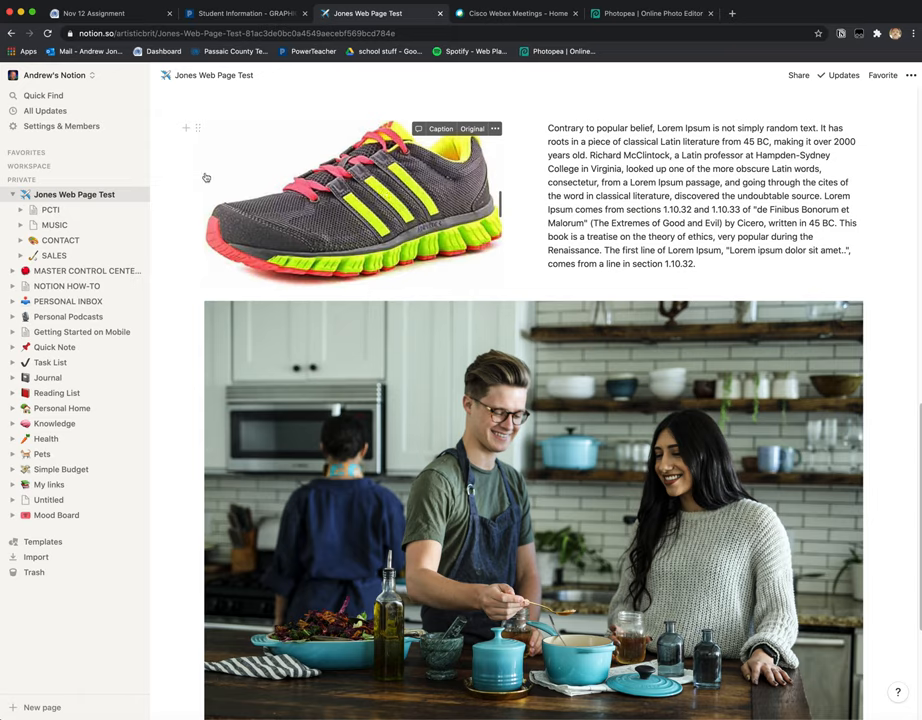
{"action": "mouse_move", "coordinate": [508, 282]}
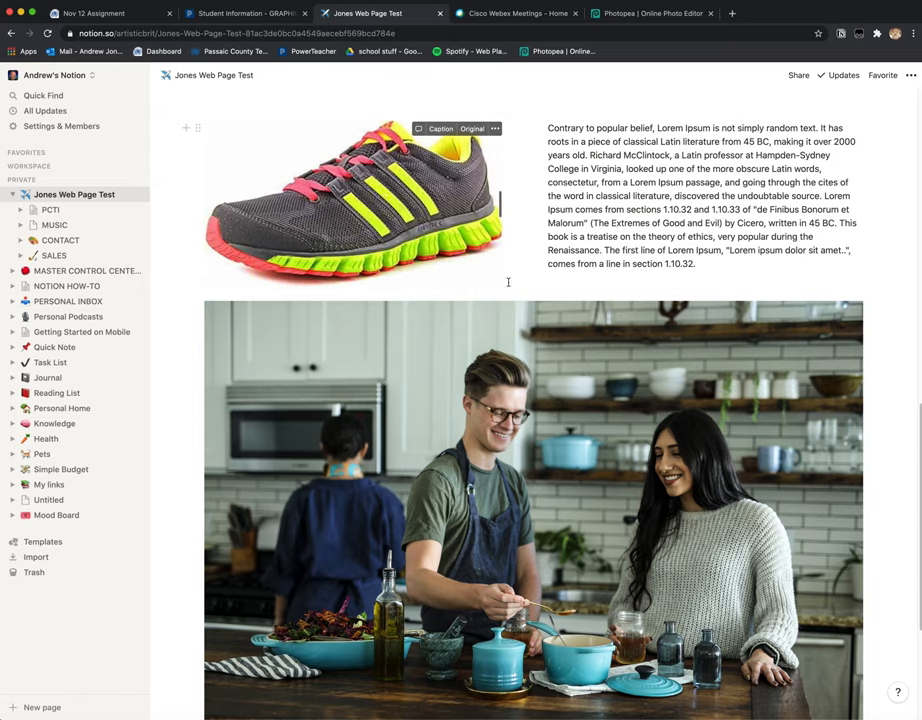
{"action": "scroll", "scroll_direction": "down", "scroll_amount": 3}
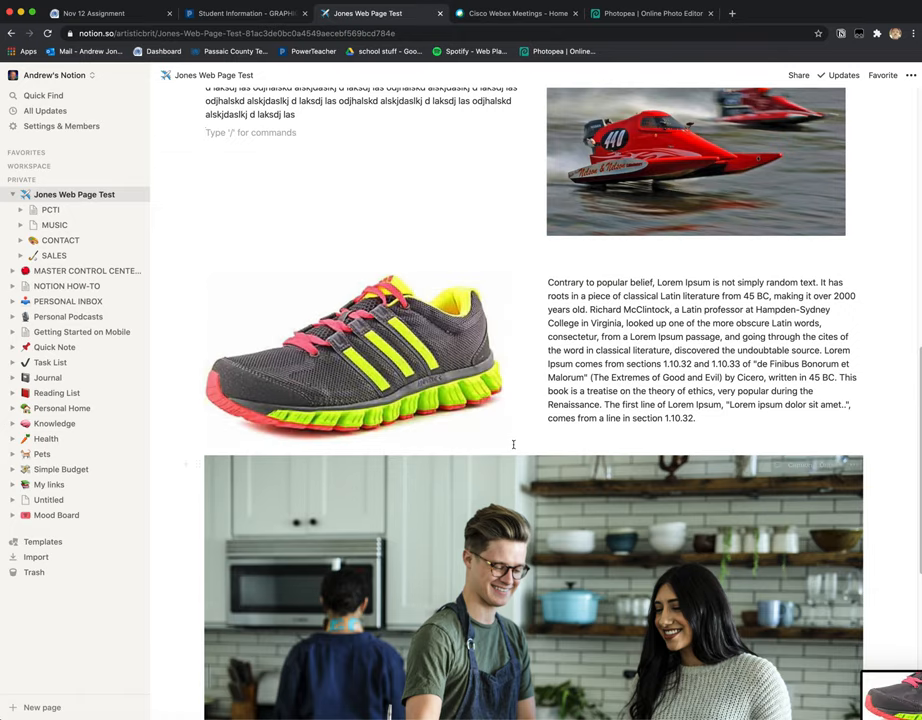
{"action": "scroll", "scroll_direction": "down", "scroll_amount": 3}
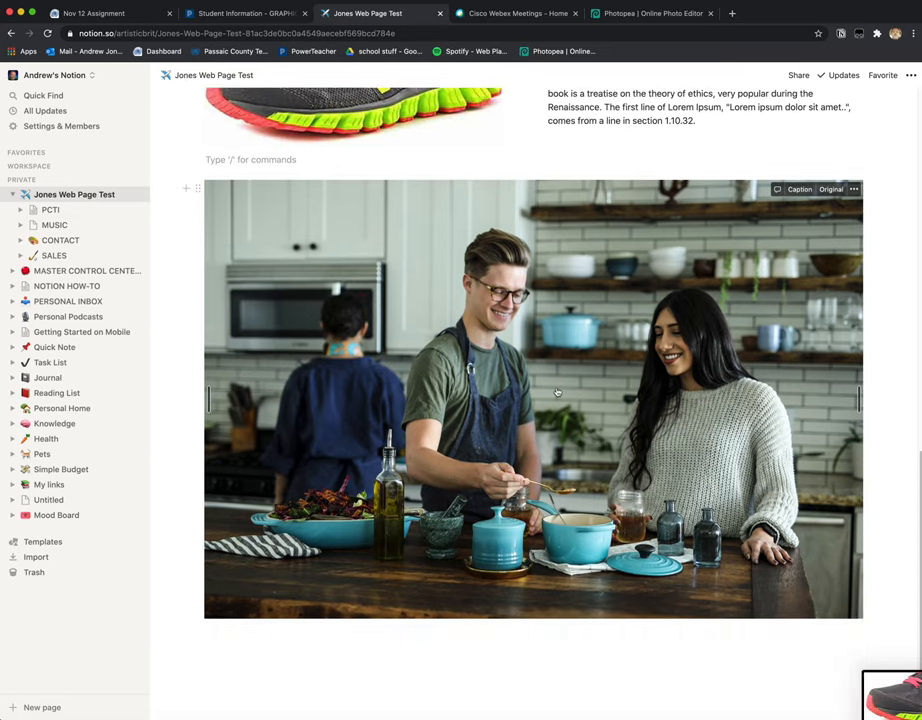
{"action": "mouse_move", "coordinate": [622, 18]}
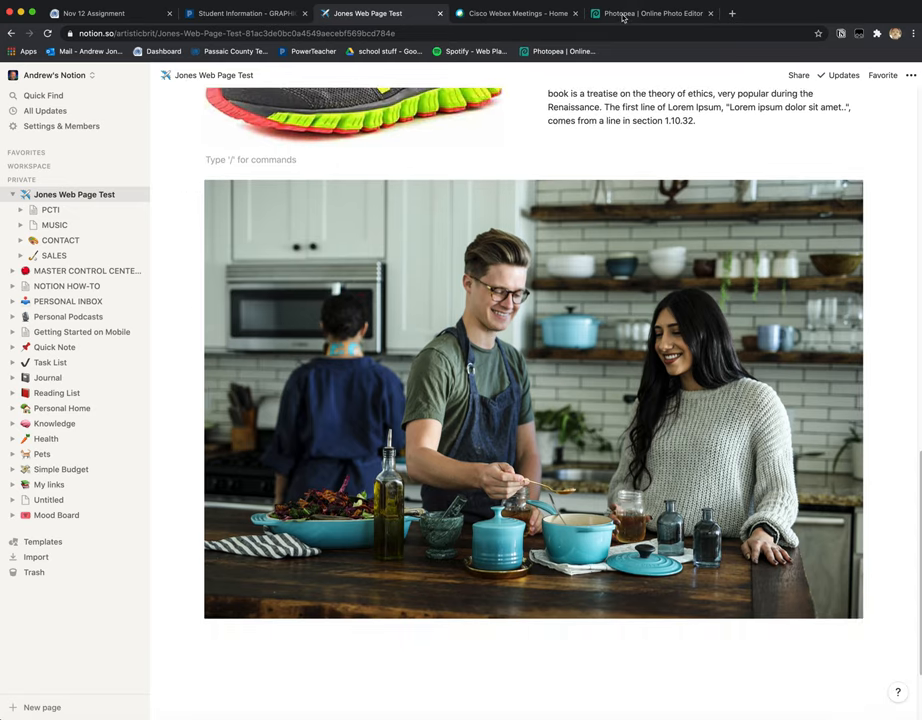
{"action": "left_click", "coordinate": [656, 12]}
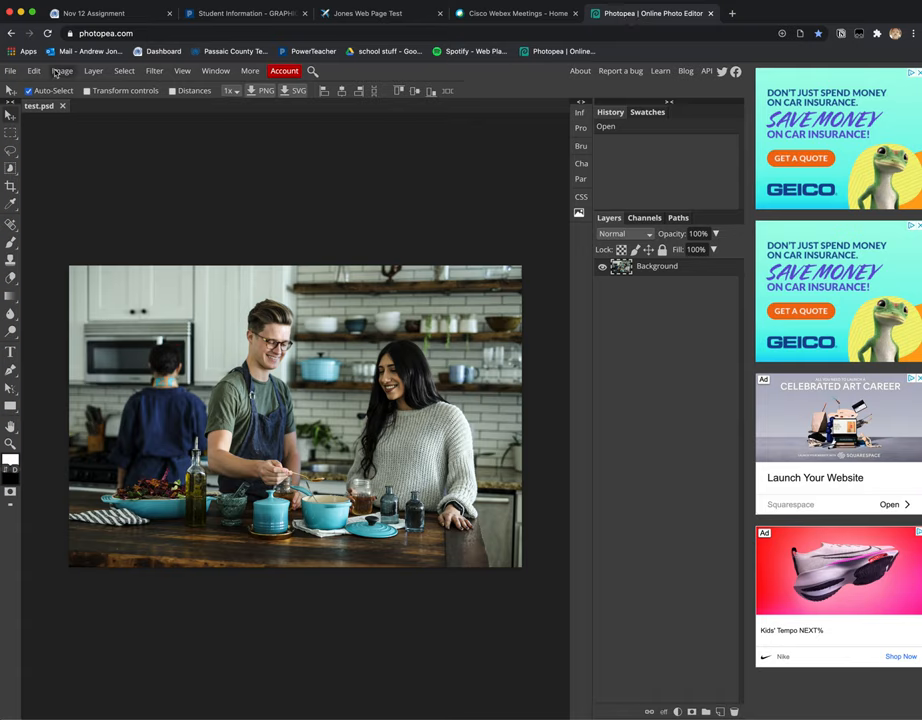
{"action": "left_click", "coordinate": [62, 70]}
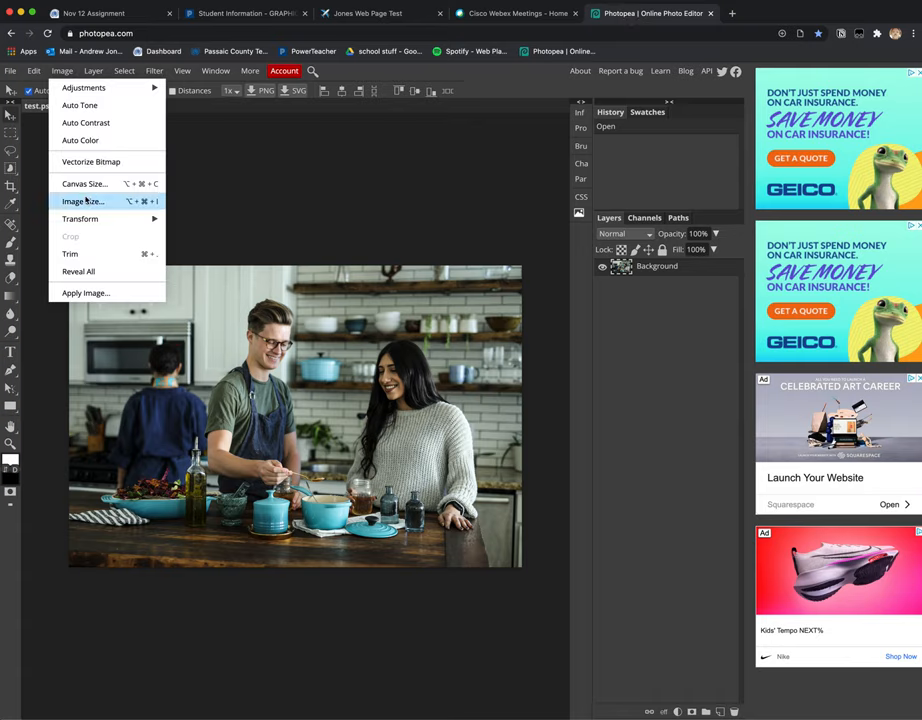
{"action": "left_click", "coordinate": [82, 200]}
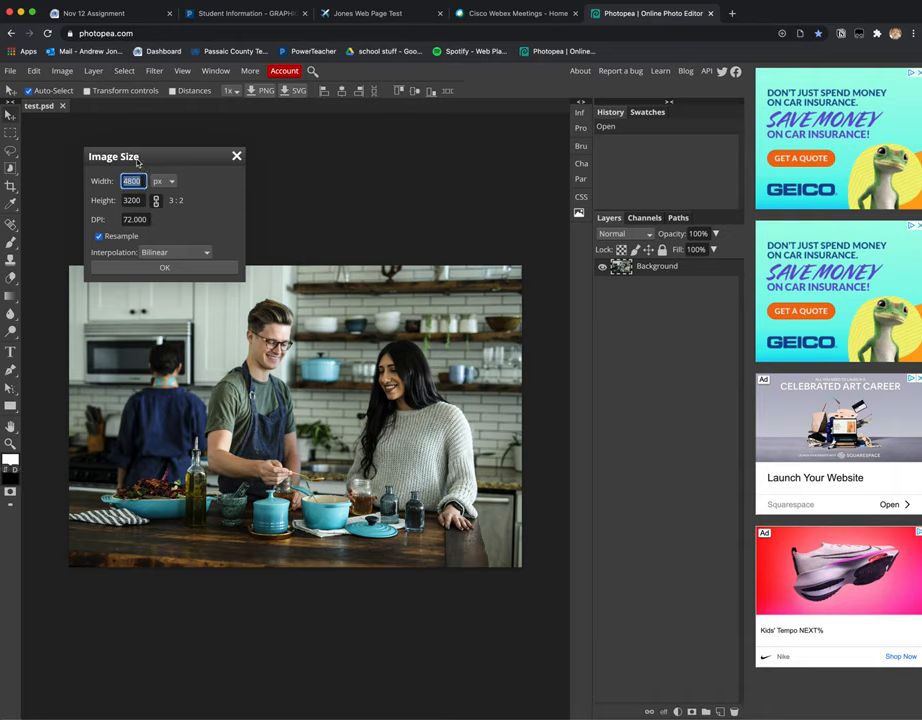
{"action": "type", "text": "540"}
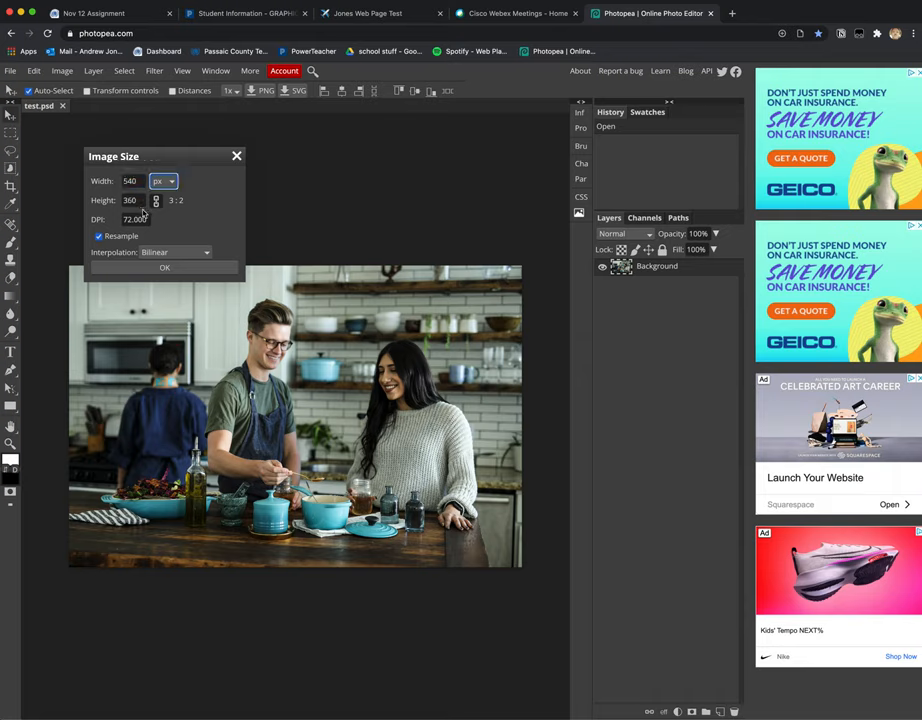
{"action": "left_click", "coordinate": [164, 268]}
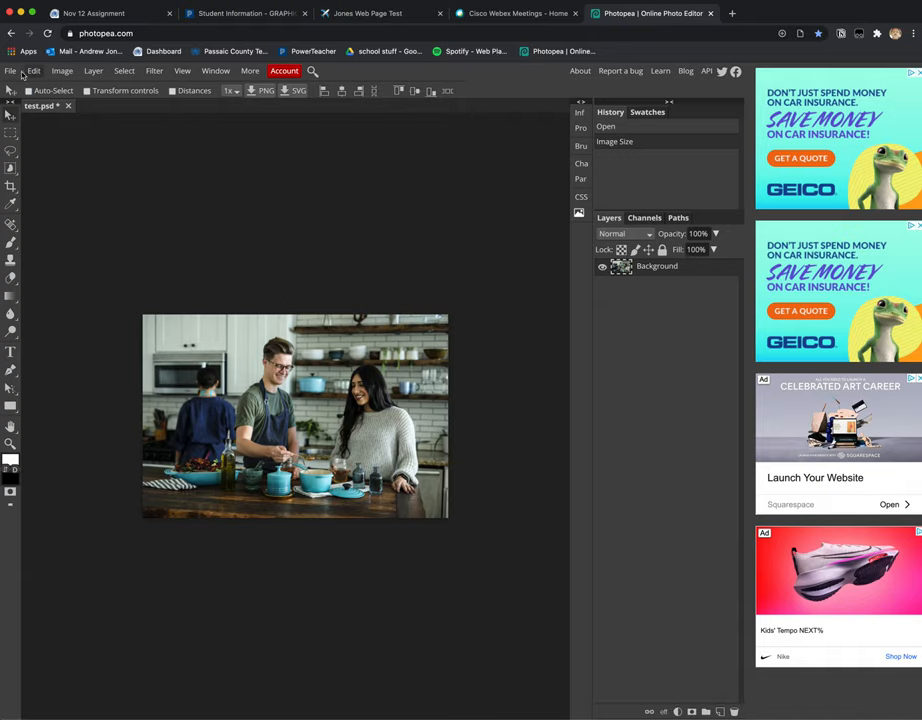
Export the photo as a JPG at about 41% quality and save it to the computer
{"action": "left_click", "coordinate": [10, 72]}
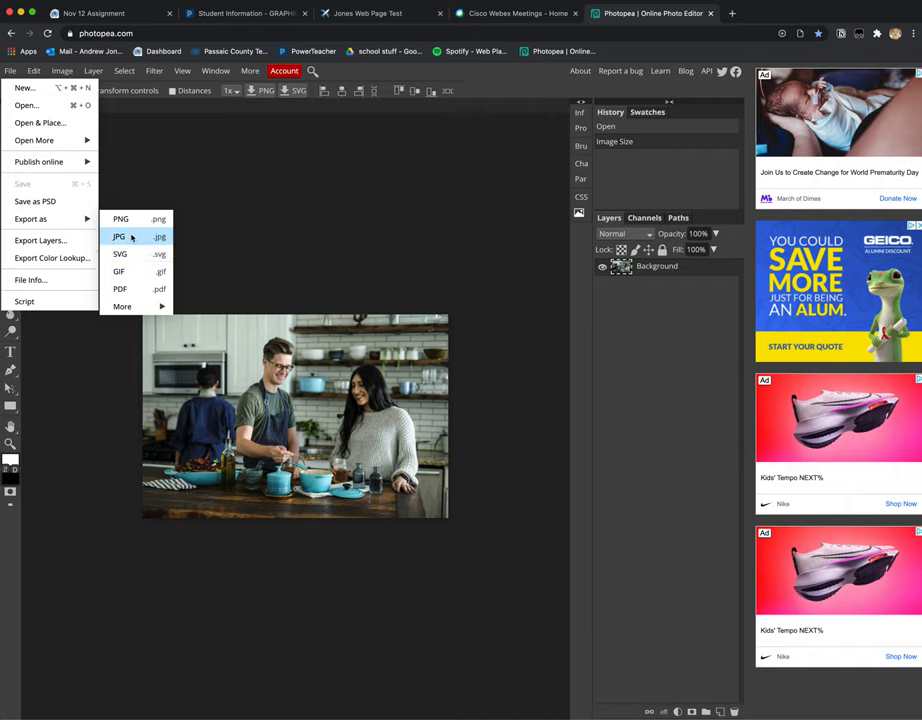
{"action": "left_click", "coordinate": [120, 236]}
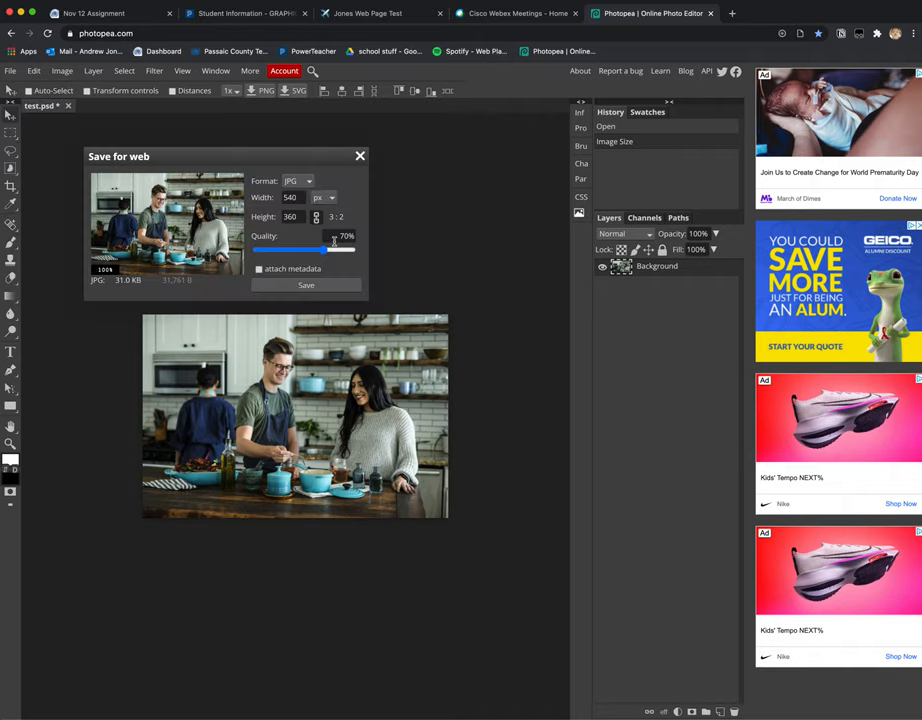
{"action": "mouse_move", "coordinate": [364, 304]}
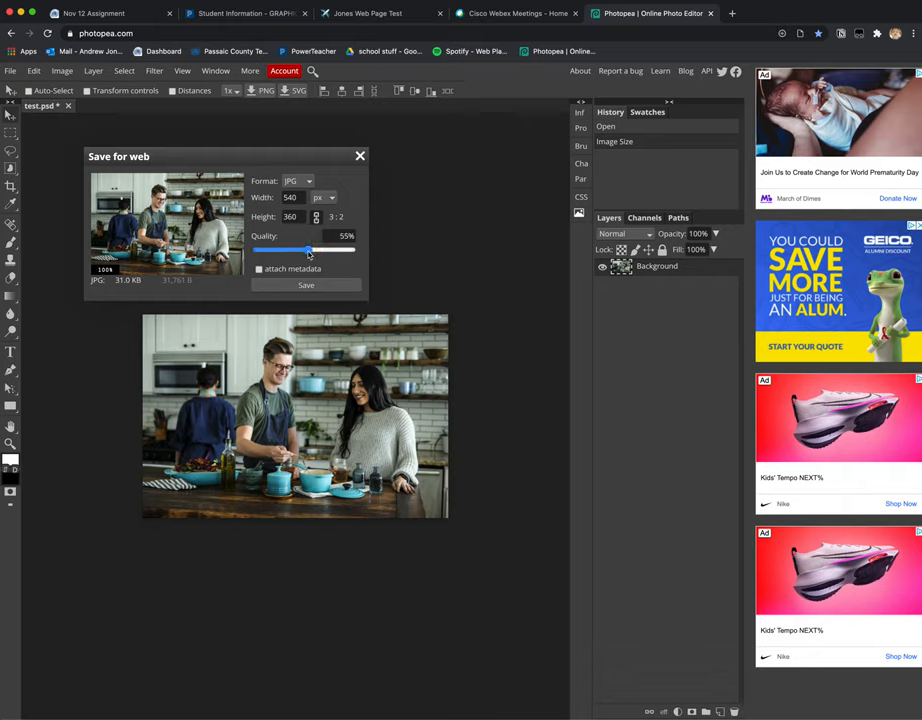
{"action": "left_click_drag", "start_coordinate": [308, 250], "coordinate": [298, 250]}
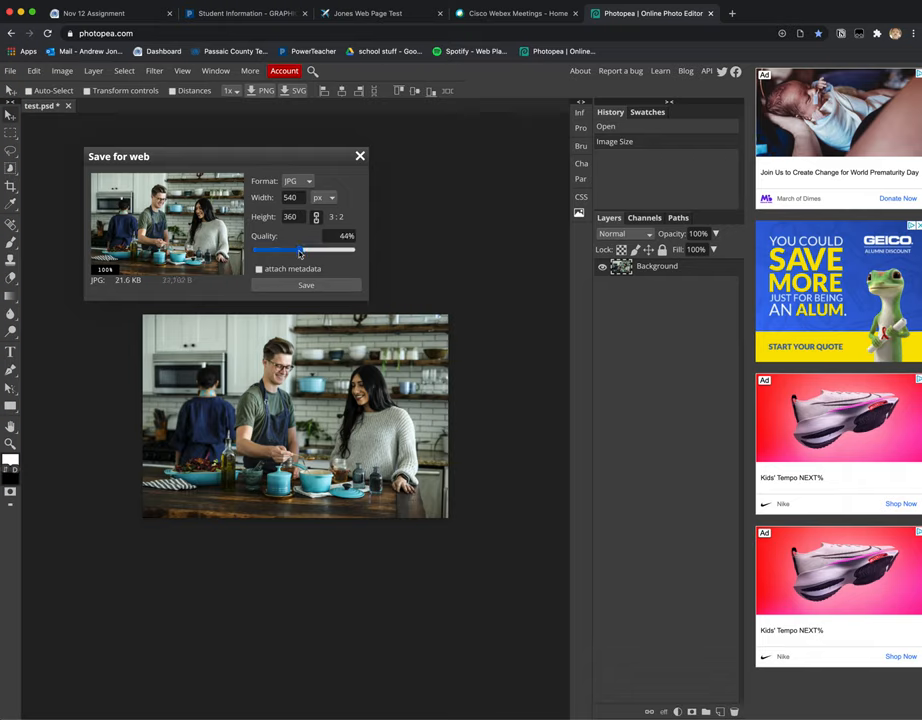
{"action": "left_click_drag", "start_coordinate": [300, 250], "coordinate": [298, 250]}
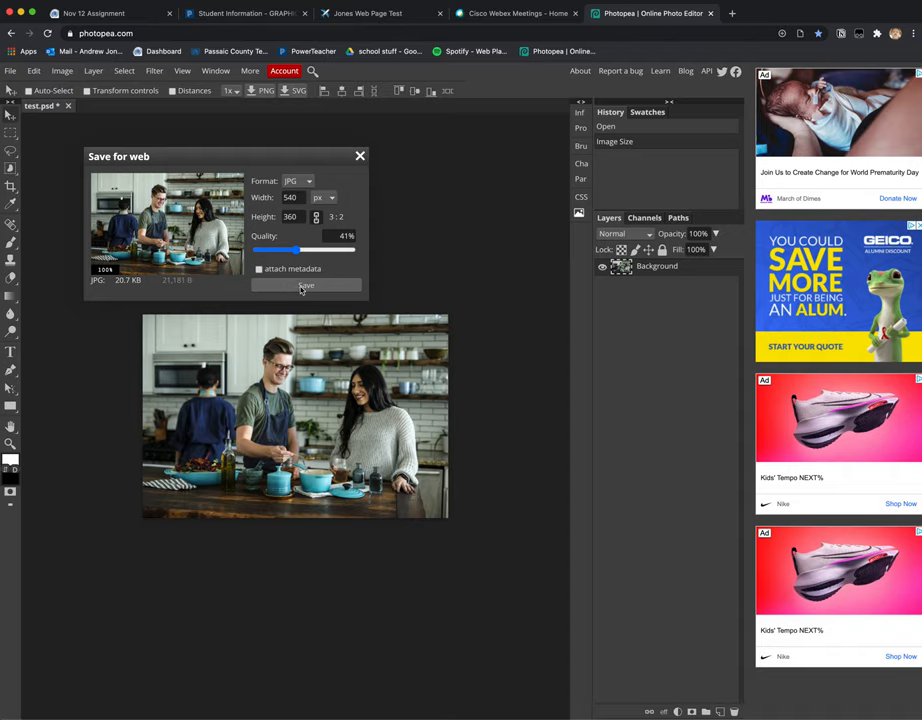
{"action": "left_click", "coordinate": [304, 286]}
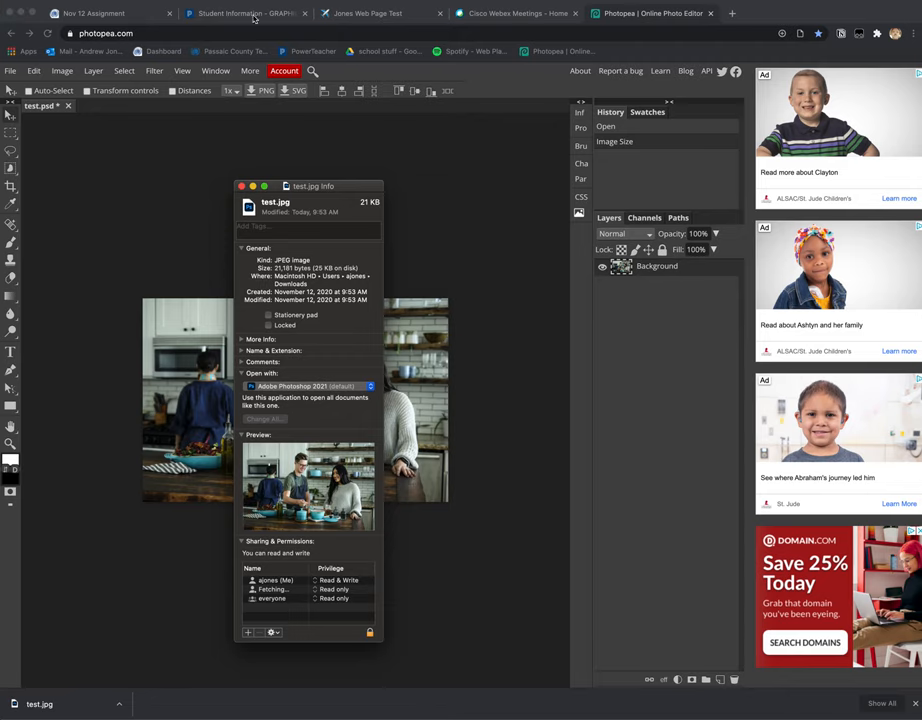
Replace the Notion kitchen photo with test.jpg from Downloads, then return to Photopea
{"action": "left_click", "coordinate": [380, 12]}
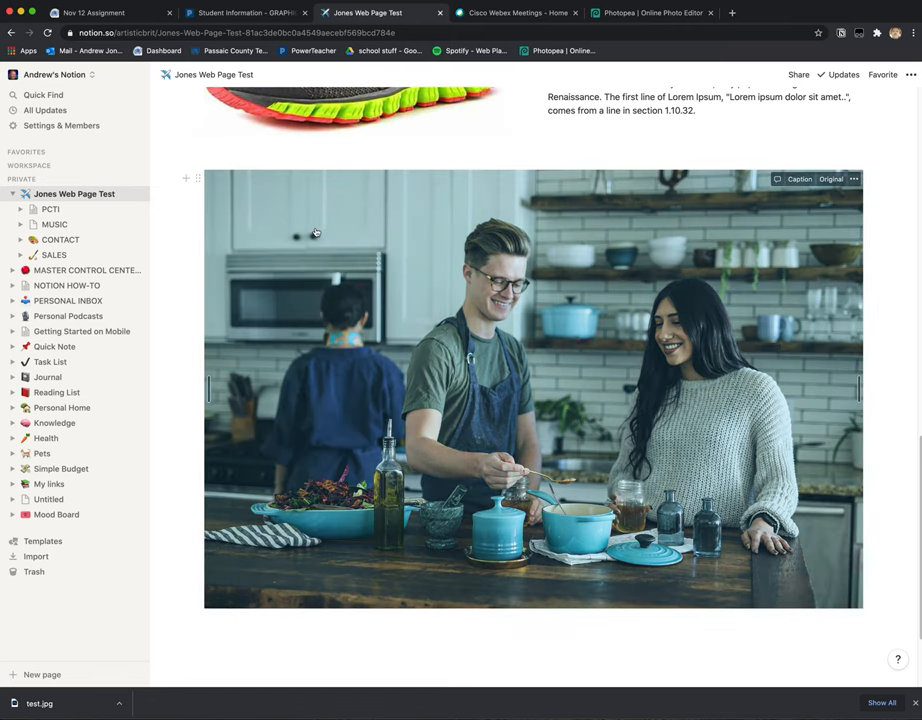
{"action": "left_click", "coordinate": [852, 180]}
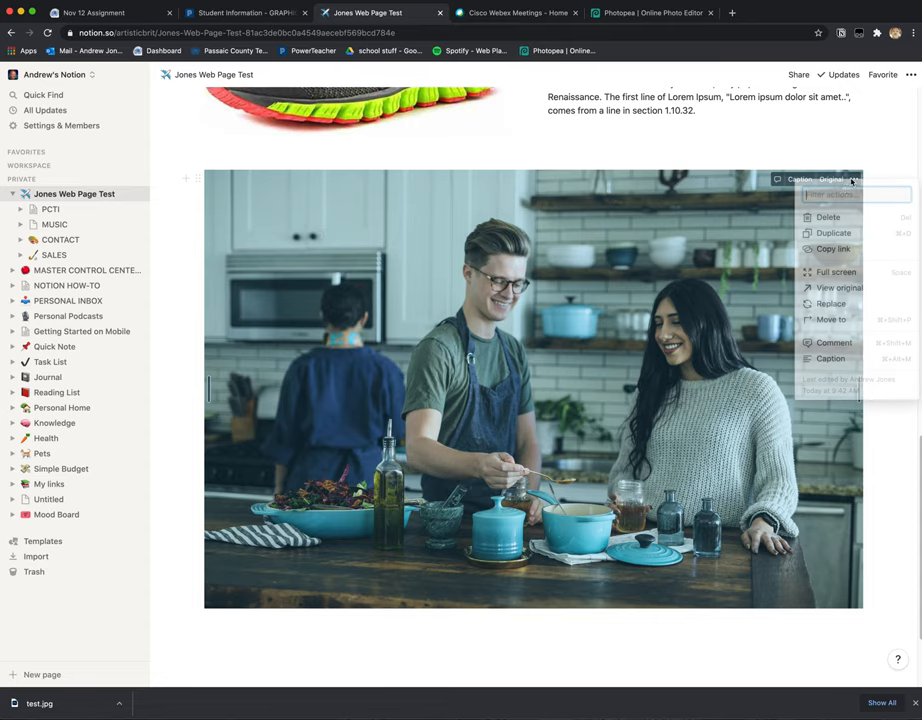
{"action": "left_click", "coordinate": [830, 304]}
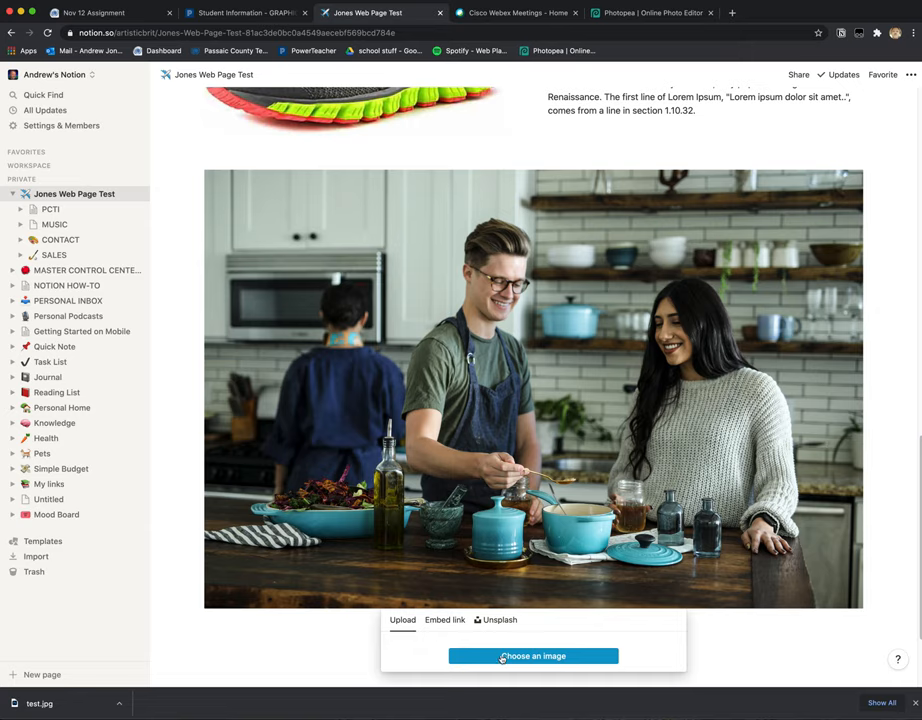
{"action": "left_click", "coordinate": [532, 656]}
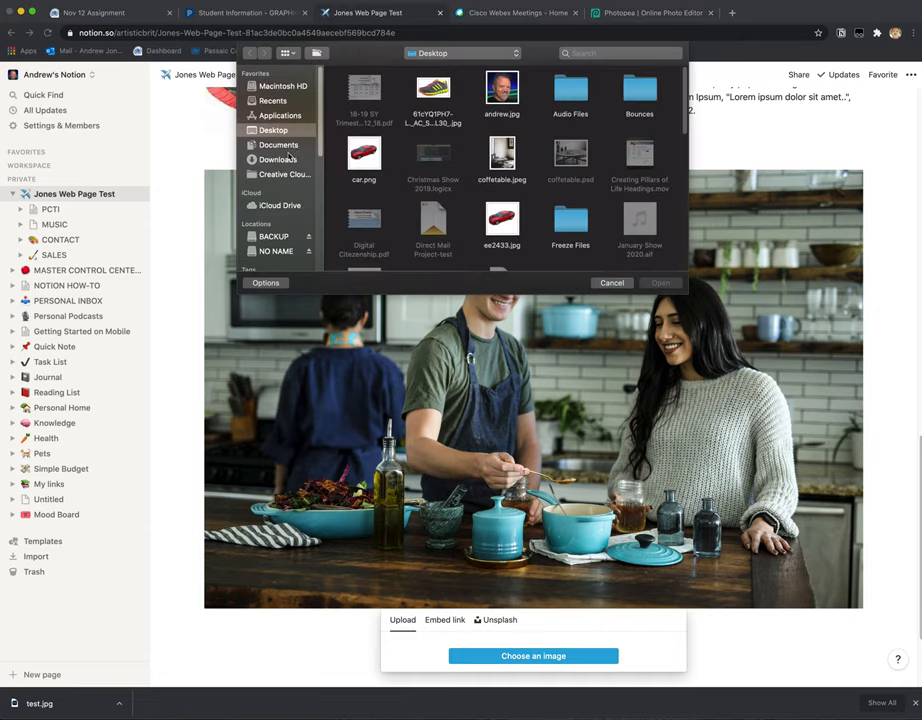
{"action": "left_click", "coordinate": [276, 160]}
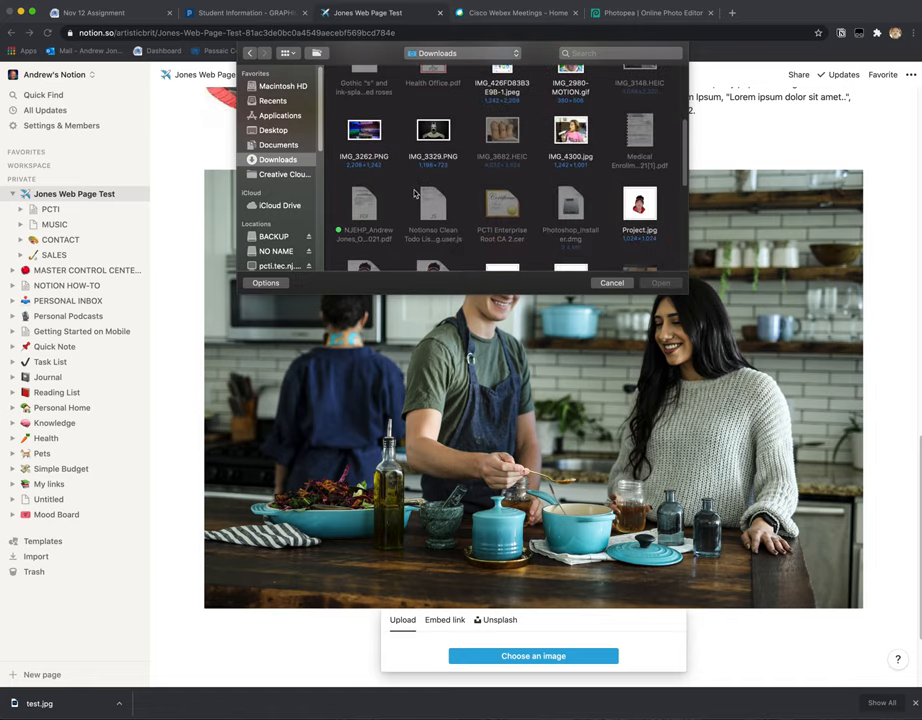
{"action": "scroll", "scroll_direction": "down", "scroll_amount": 3}
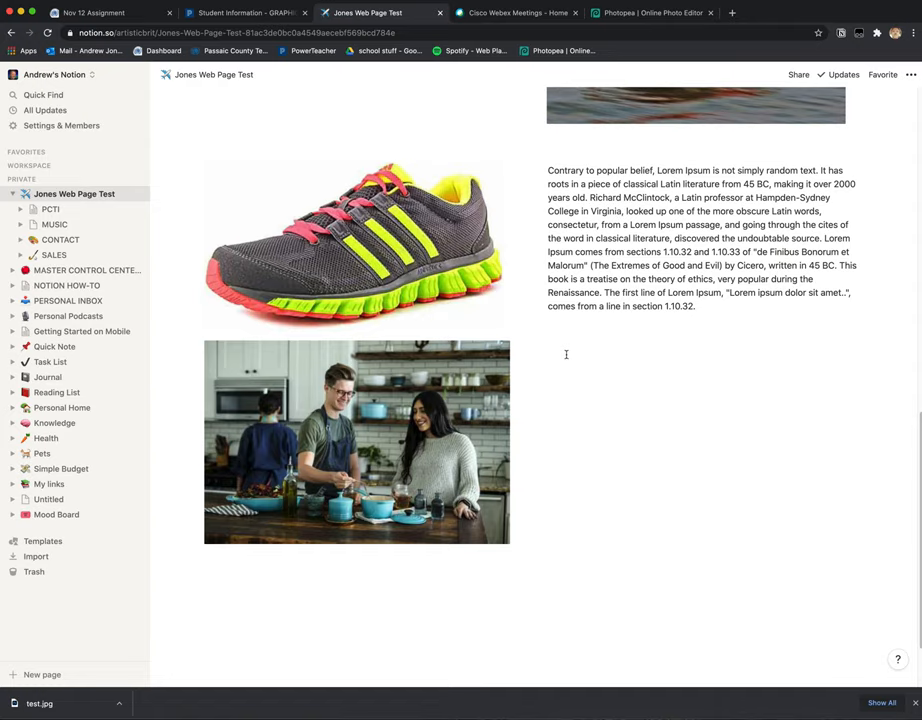
{"action": "left_click", "coordinate": [652, 12]}
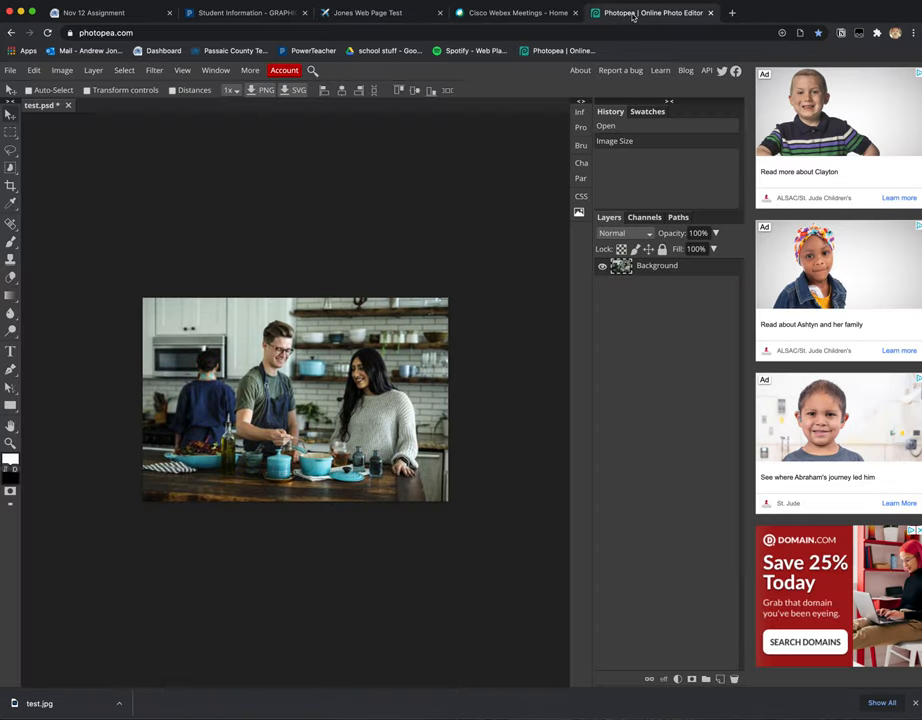